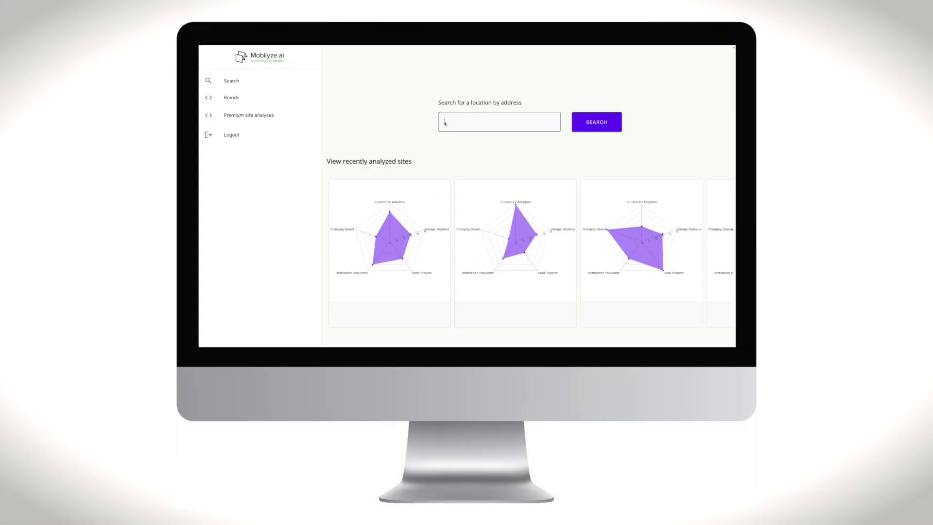
# Search for 1999 Harrison Street, Oakland, and open its premium site analysis
pyautogui.write('1999 Harrison')
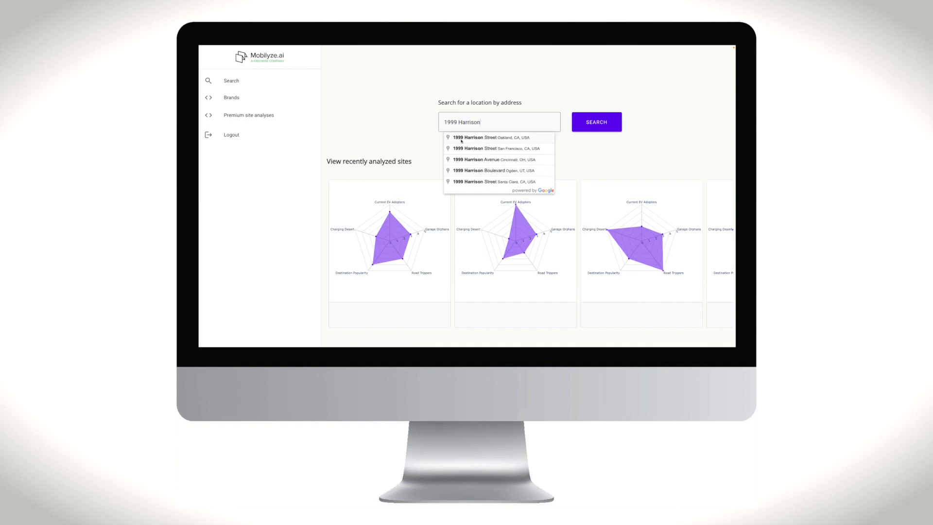
pyautogui.click(480, 138)
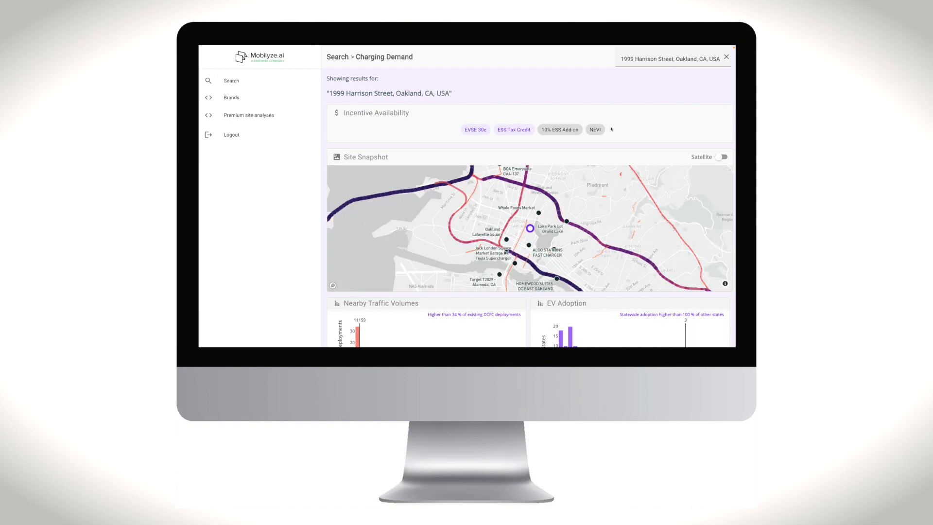
pyautogui.click(232, 97)
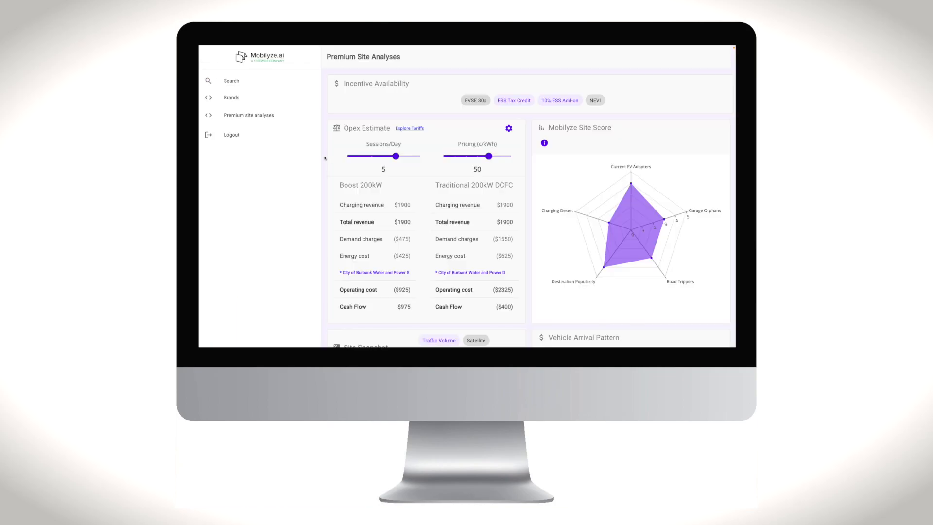
# Scroll through the arrival, traffic, EV adoption and income charts of the site analysis
pyautogui.scroll(-3)
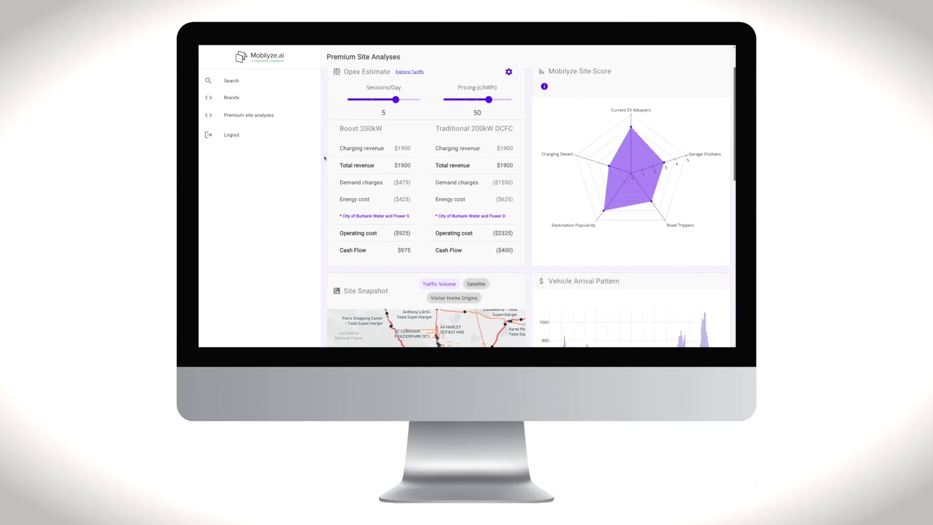
pyautogui.scroll(-3)
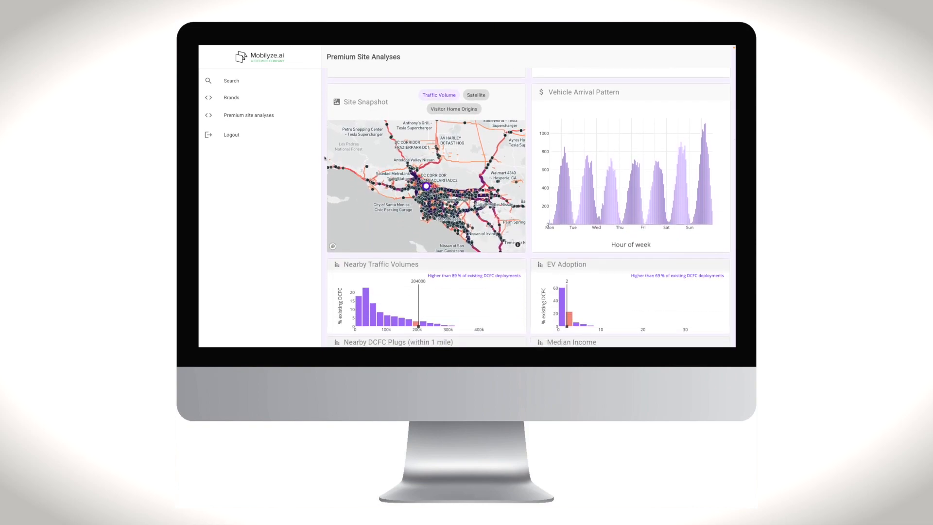
pyautogui.scroll(-3)
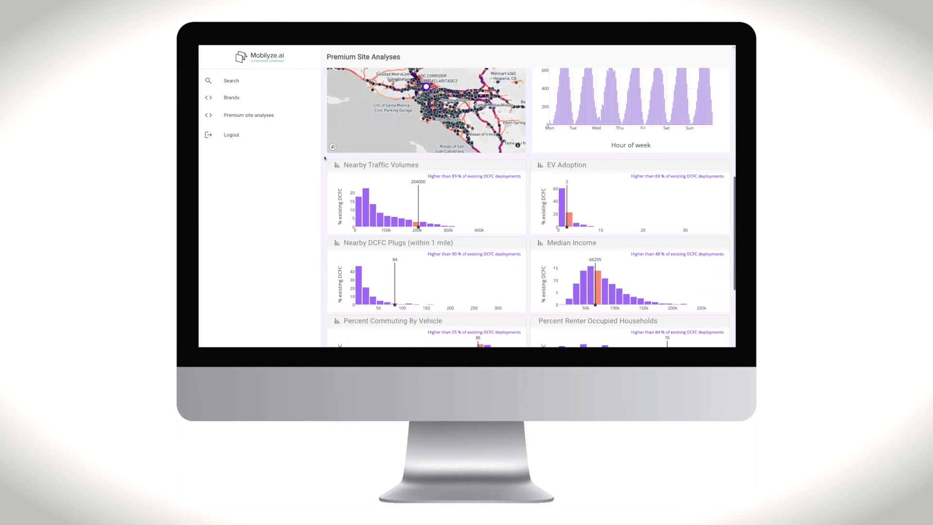
pyautogui.scroll(-3)
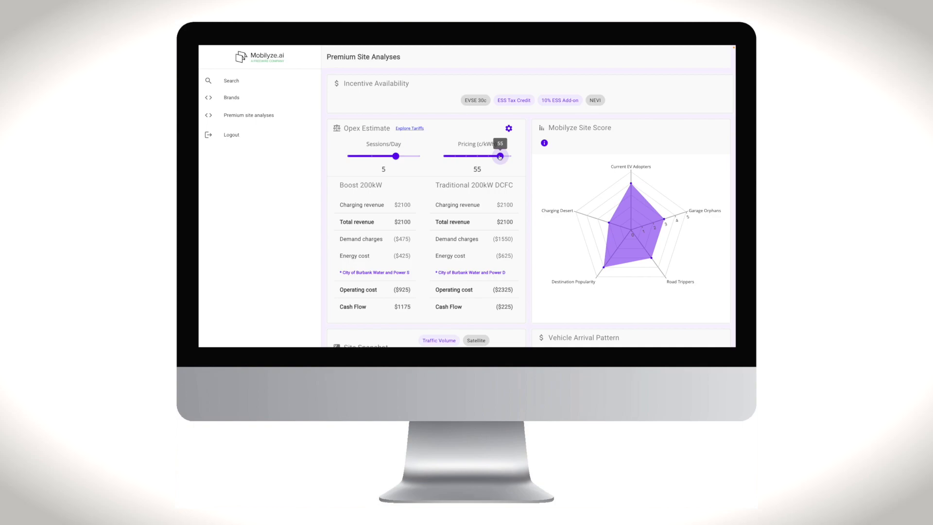
# Set opex to 7 sessions/day at 40 c/kWh and open Tariff Analysis
pyautogui.moveTo(396, 155); pyautogui.dragTo(419, 155)
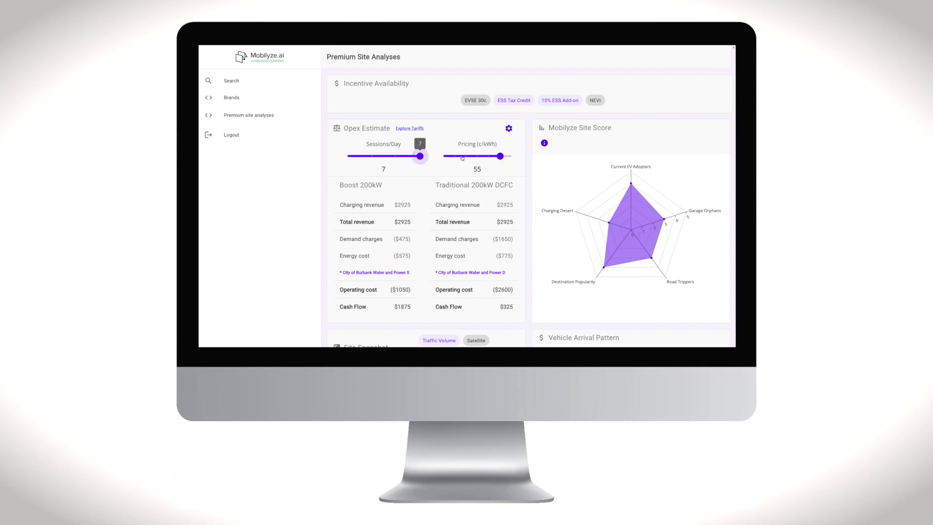
pyautogui.moveTo(499, 156); pyautogui.dragTo(469, 156)
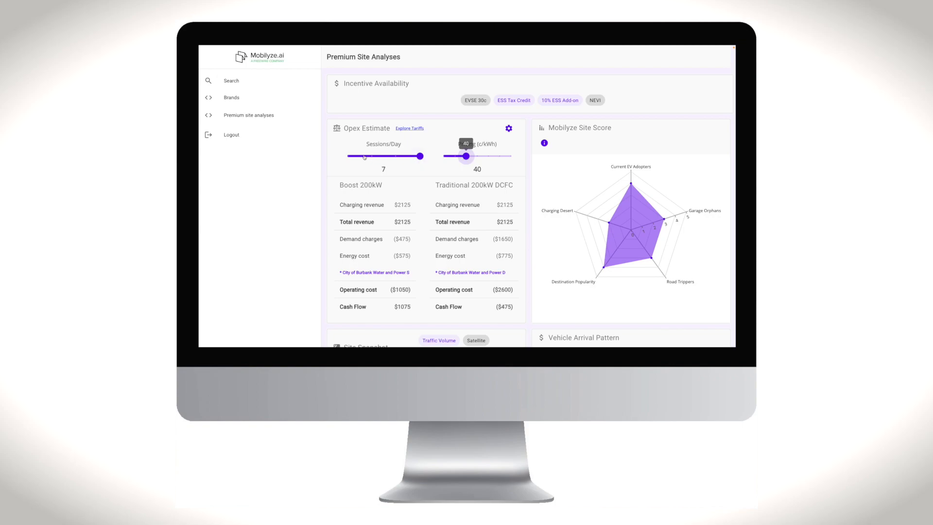
pyautogui.click(410, 128)
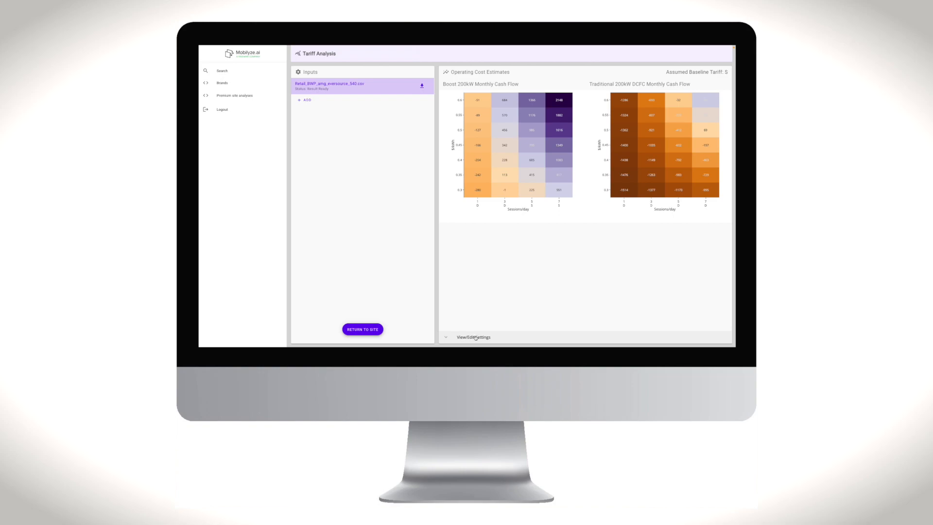
# Show applicable tariffs and base load profile, then return to the site
pyautogui.click(473, 338)
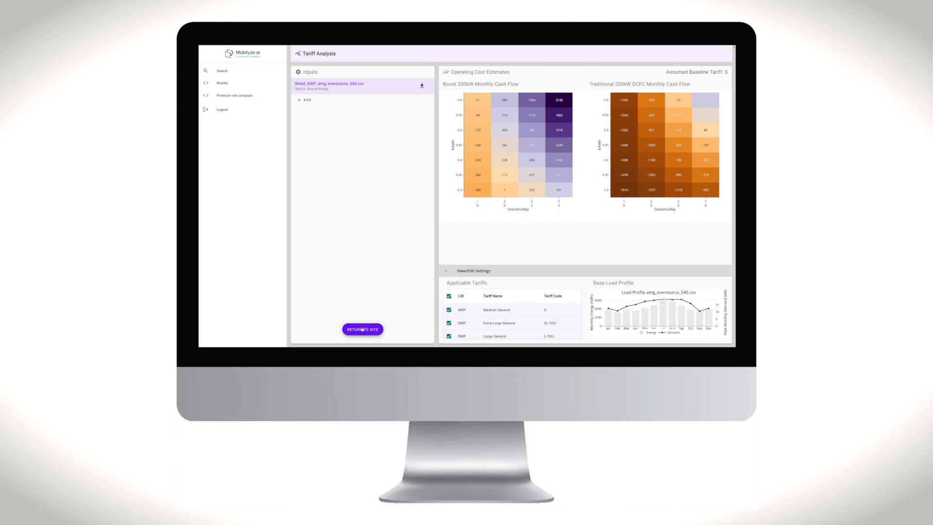
pyautogui.click(362, 329)
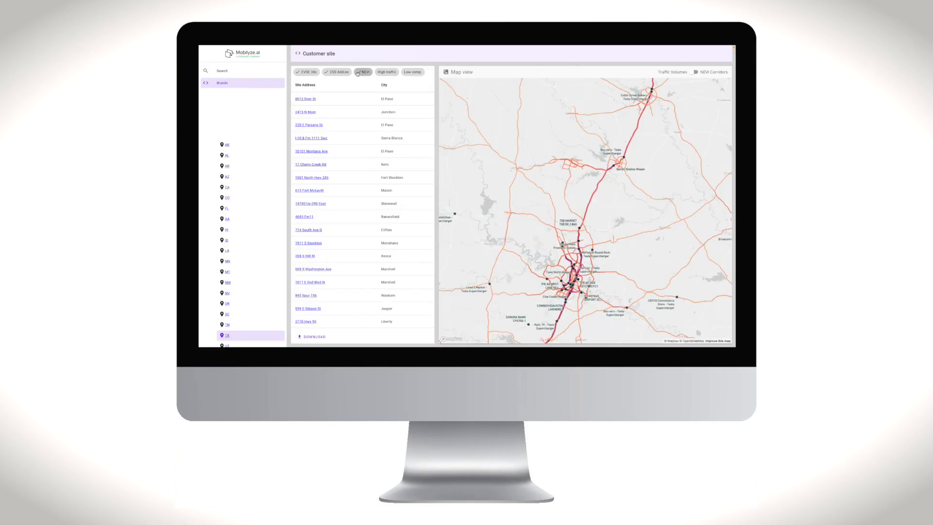
# Toggle the NEVI filter off and back on to narrow the Texas sites
pyautogui.click(362, 72)
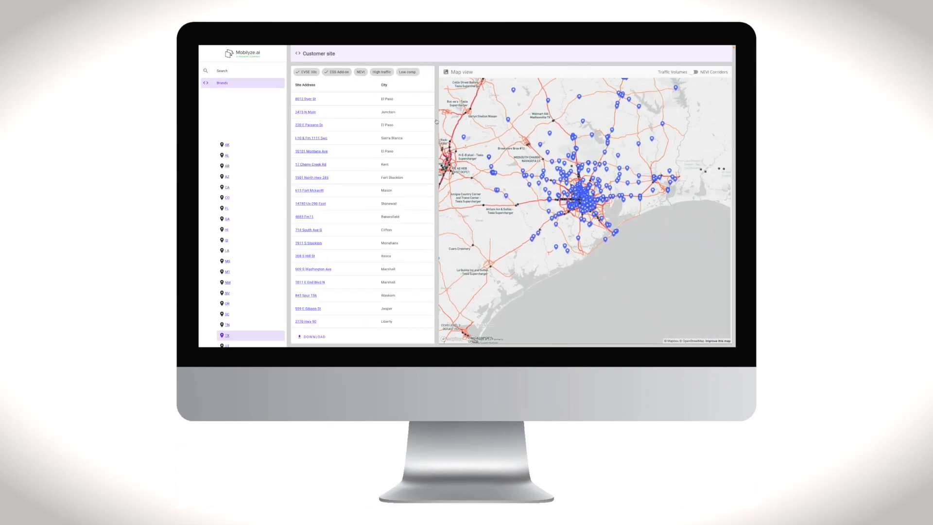
pyautogui.click(360, 71)
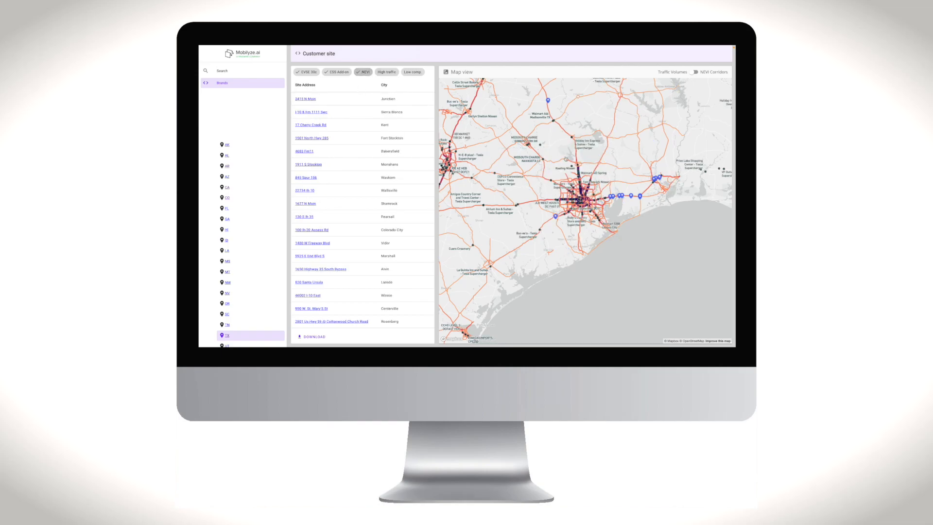